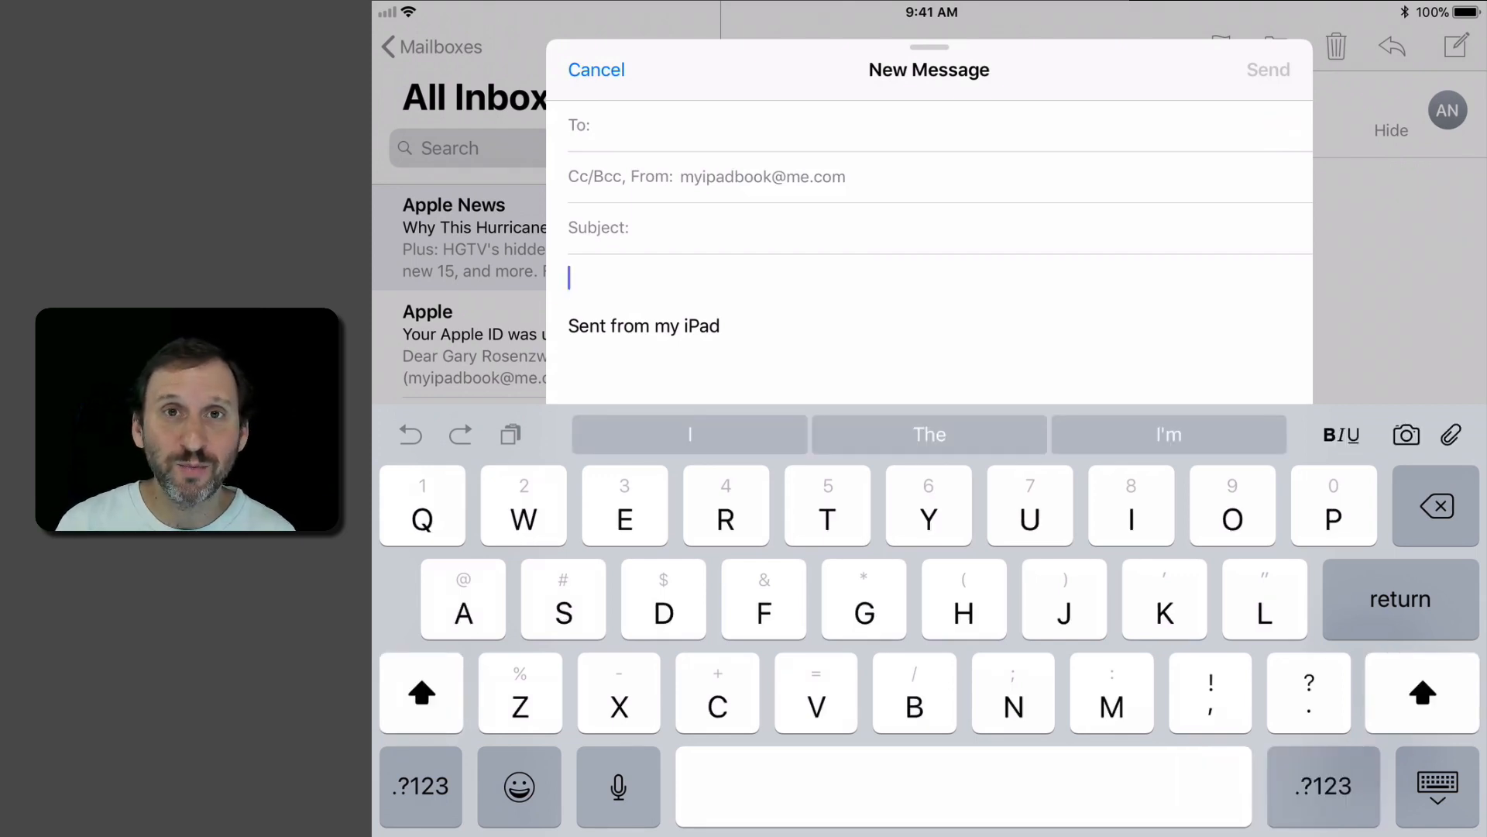
# Hide the on-screen keyboard so the Dock can be reached over the new message.
pyautogui.press('return')
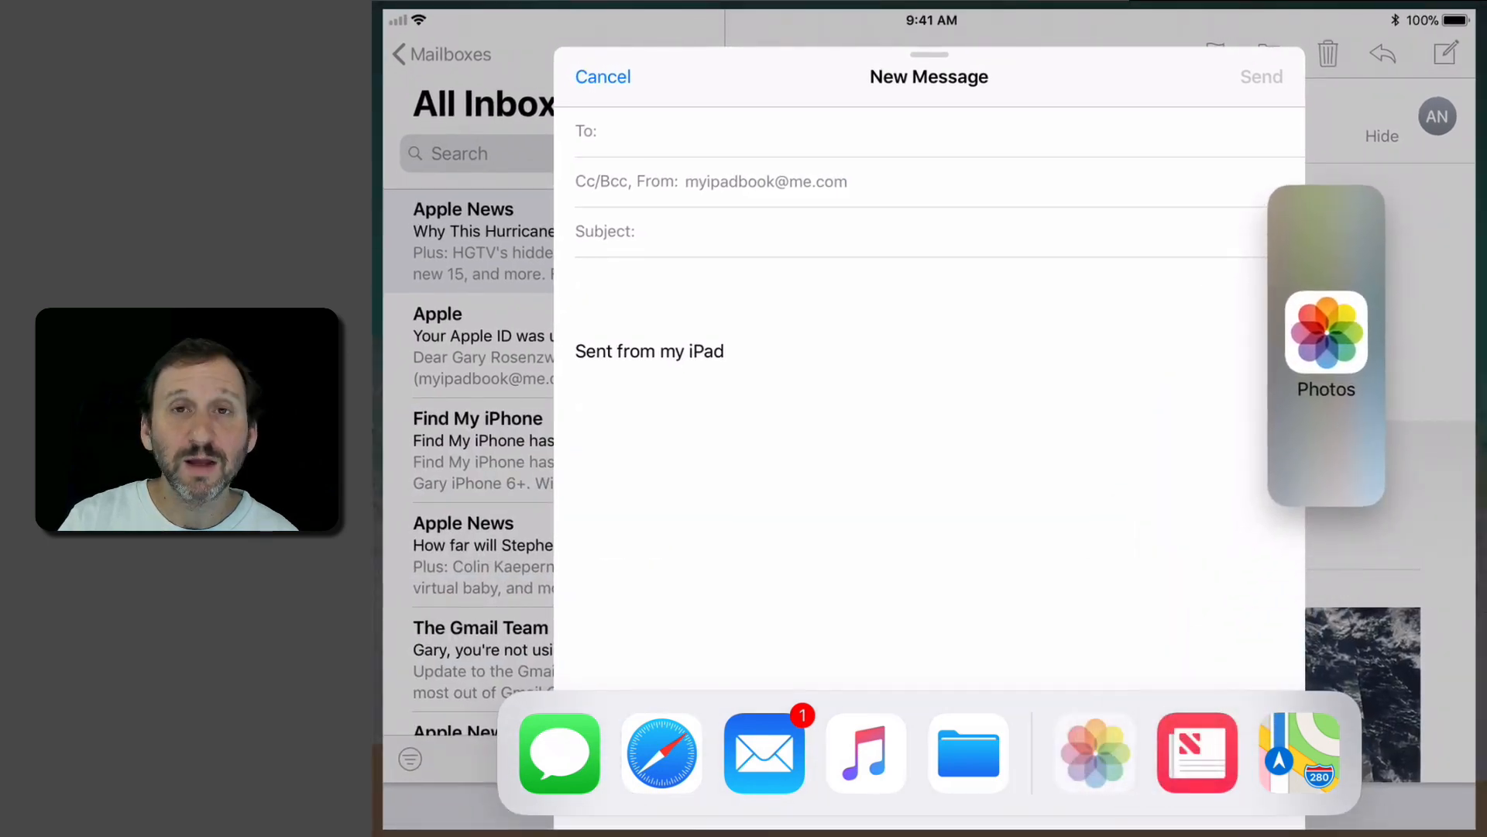
# Drag the Summer 2014 sunset beach photo from Photos Slide Over into the message body.
pyautogui.click(1325, 336)
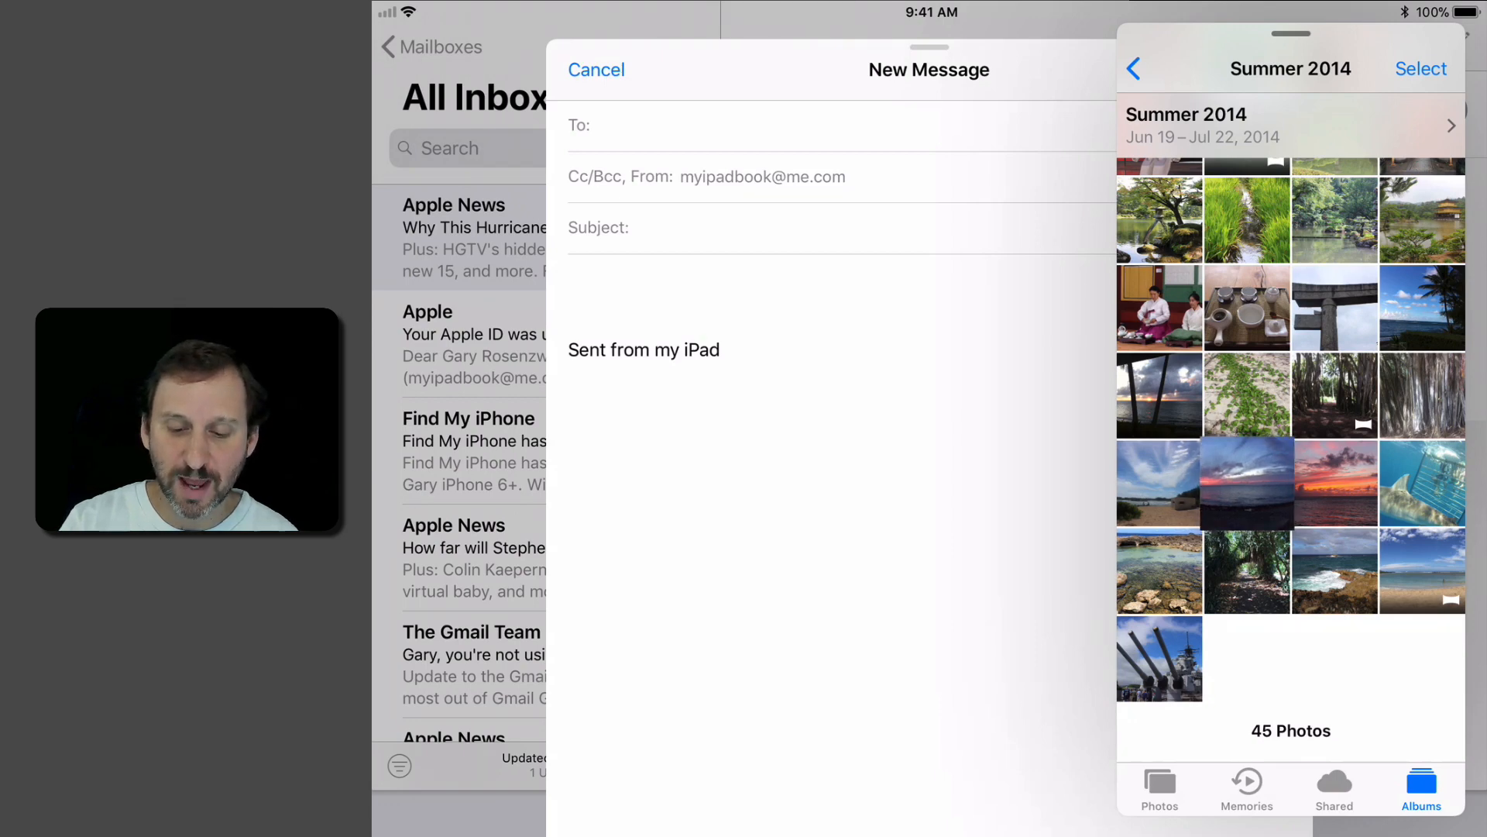
pyautogui.click(1246, 482)
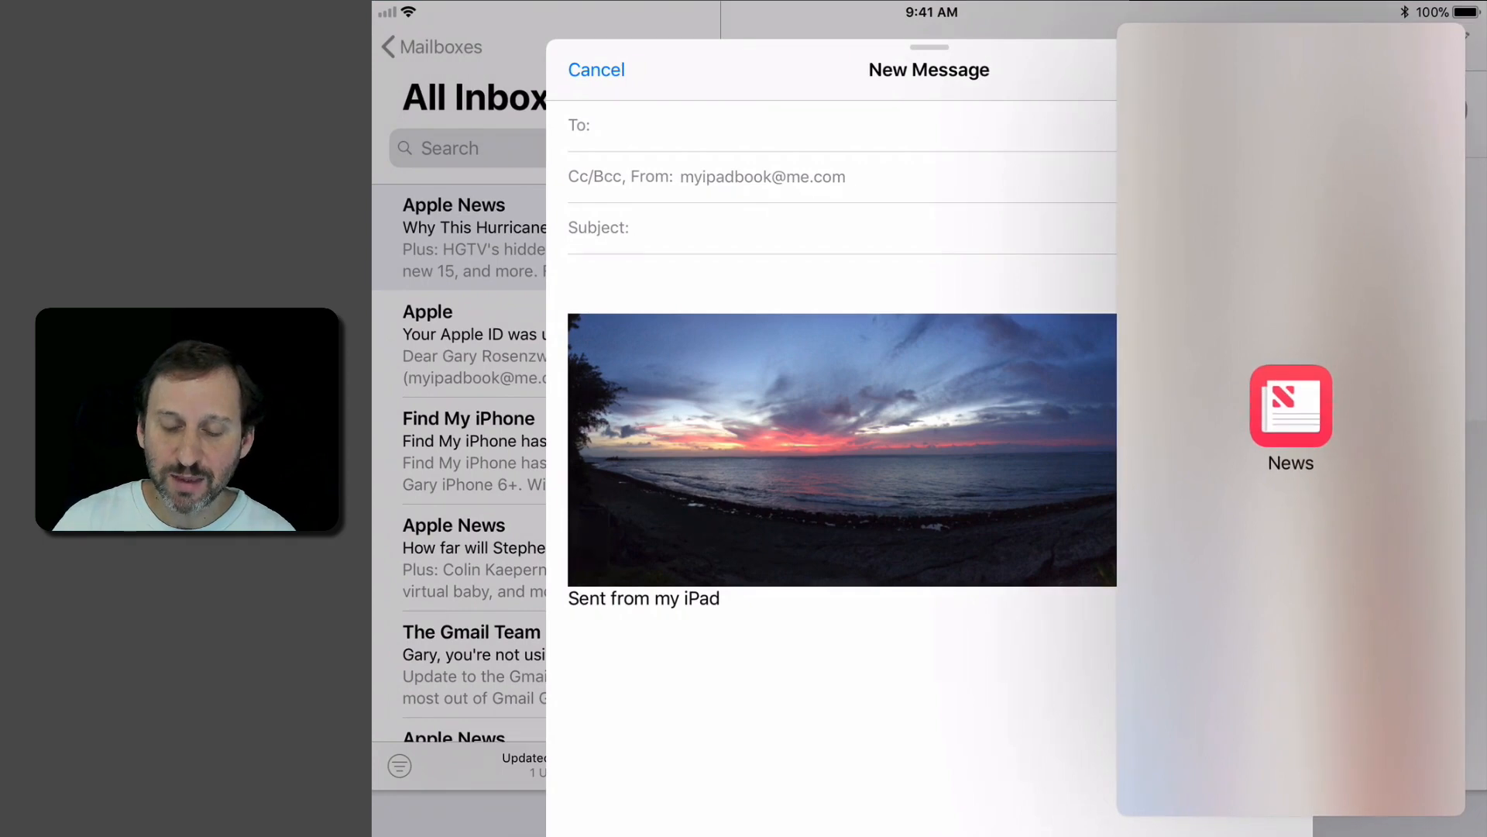
# Bring News in beside the draft and decline its newsletter sign-up with Not Now.
pyautogui.click(1291, 406)
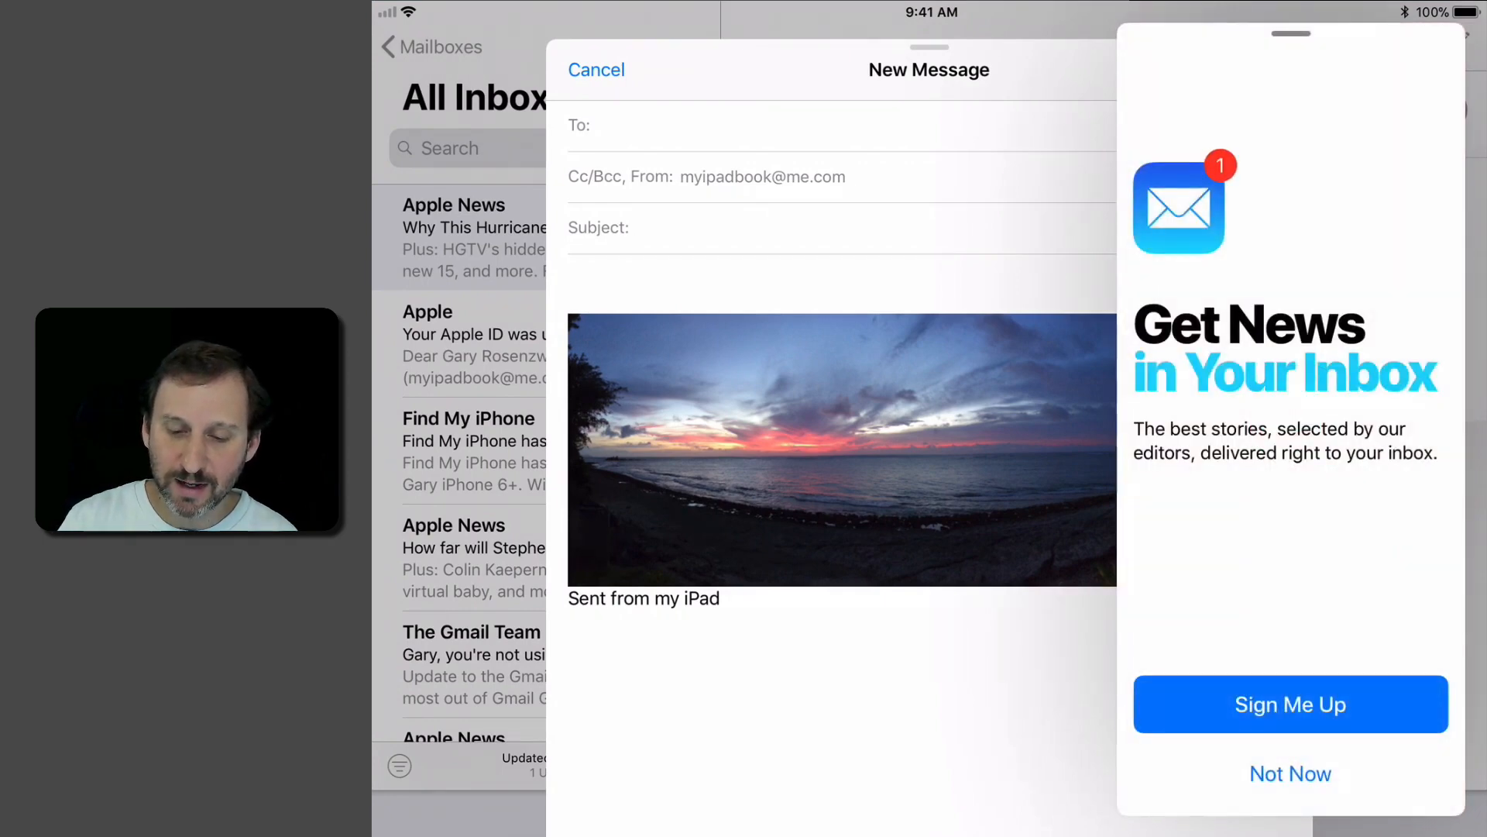
pyautogui.click(1290, 773)
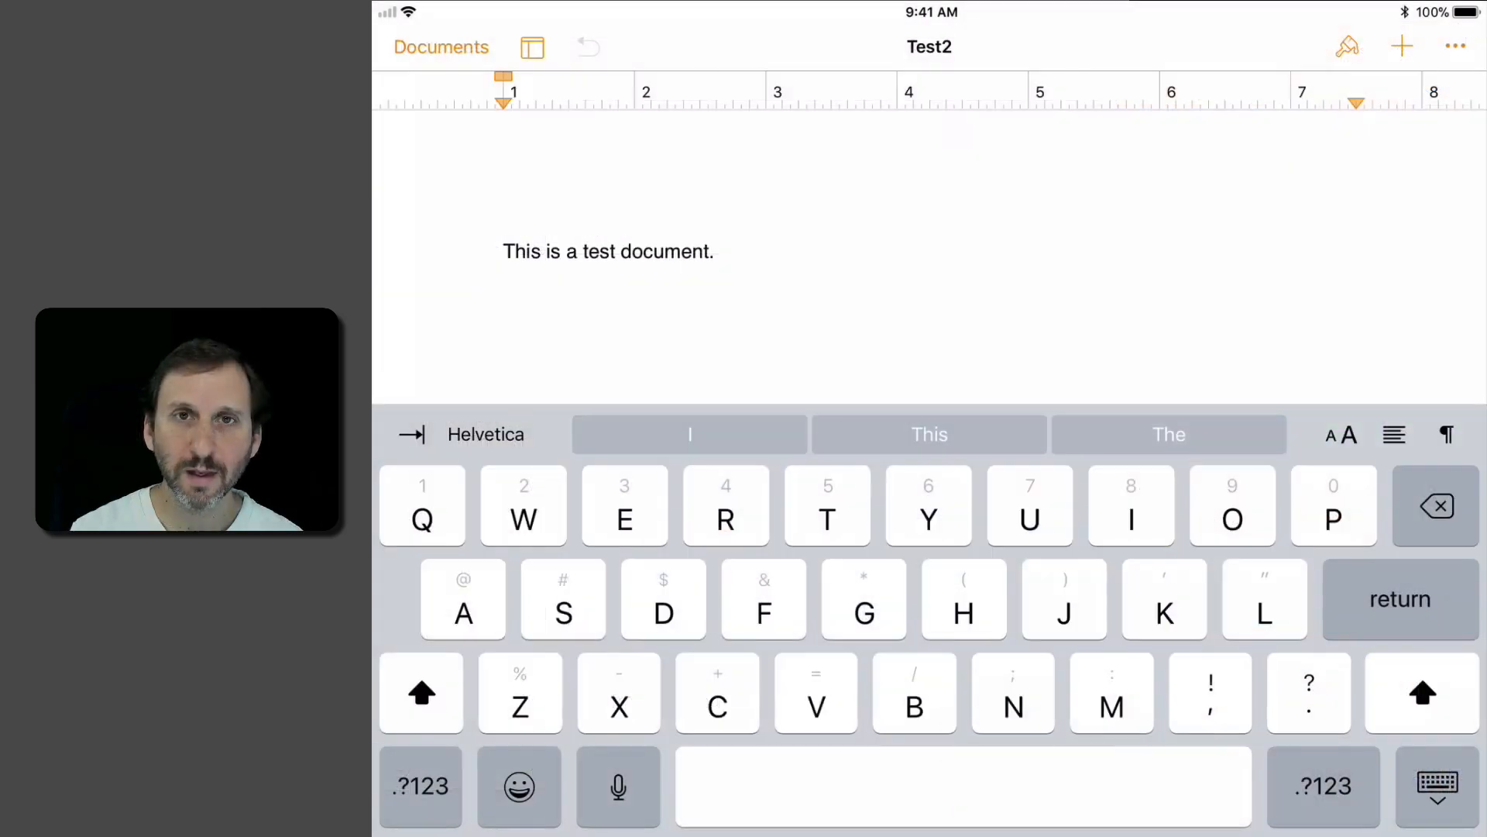
# Drag the Summer 2014 vines-on-sand photo from Photos Slide Over below the test sentence.
pyautogui.press('return')
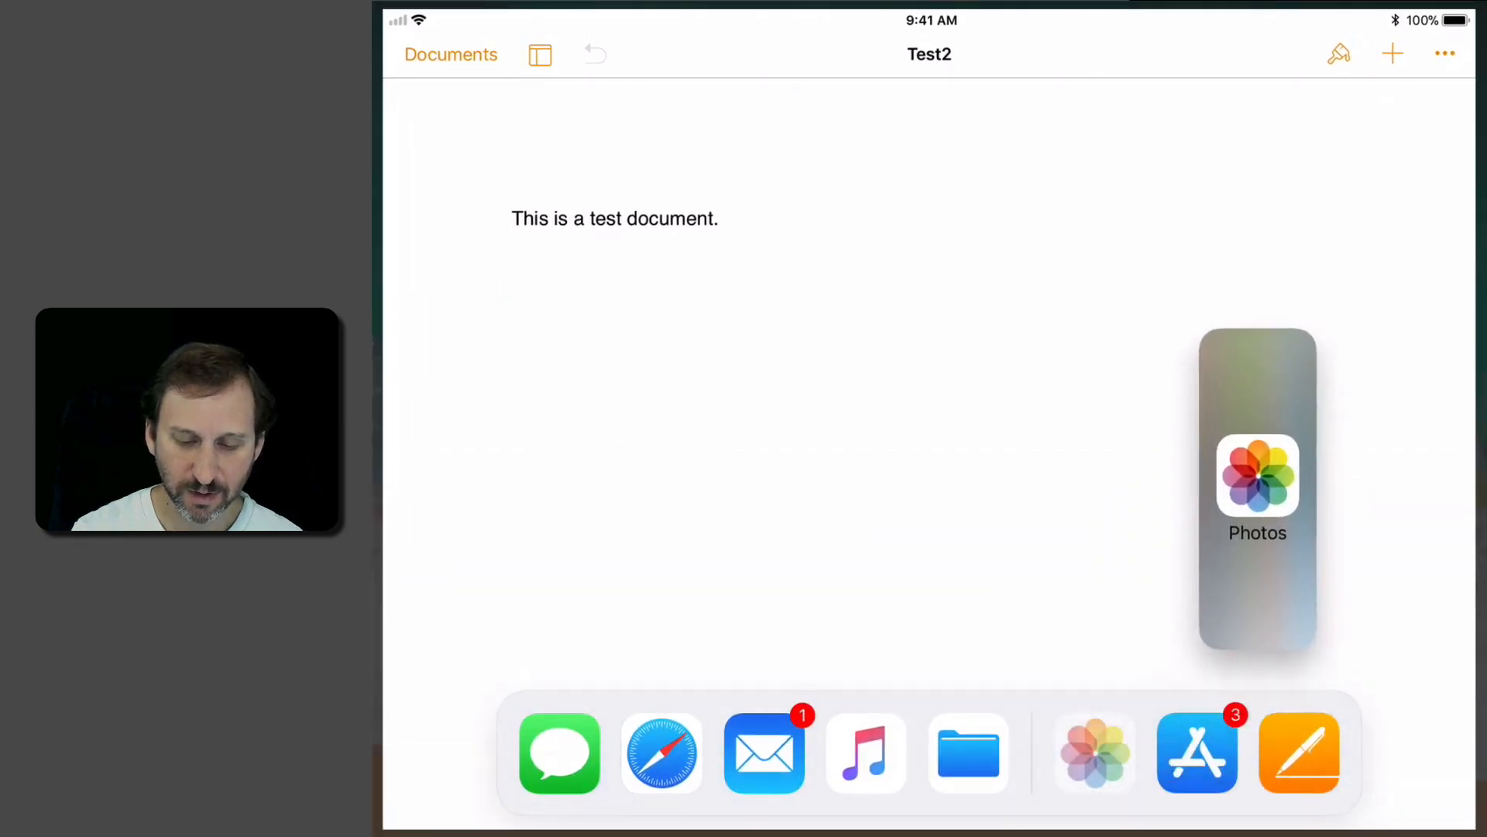
pyautogui.click(1256, 474)
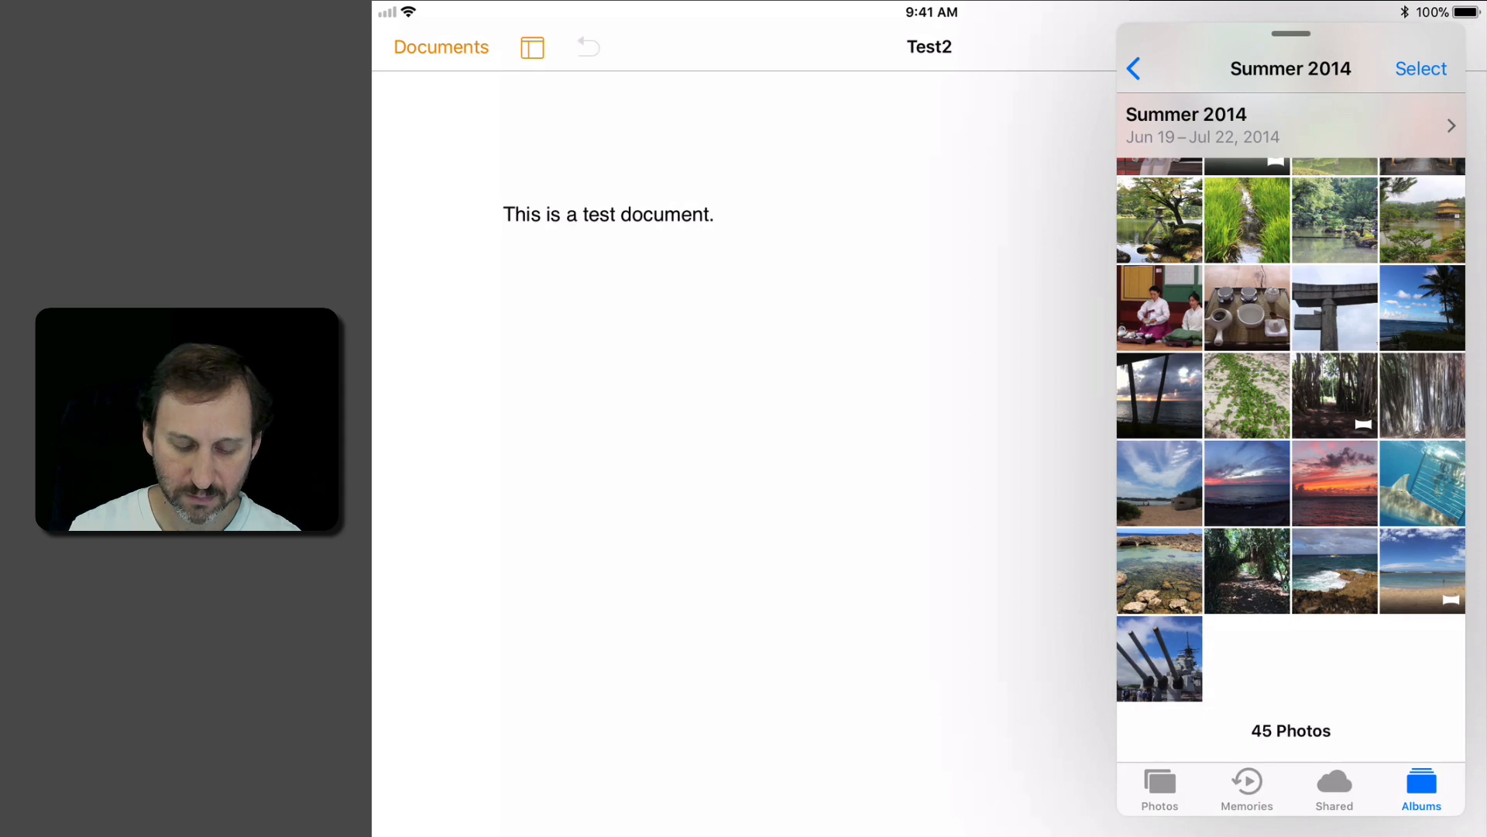
pyautogui.click(1246, 395)
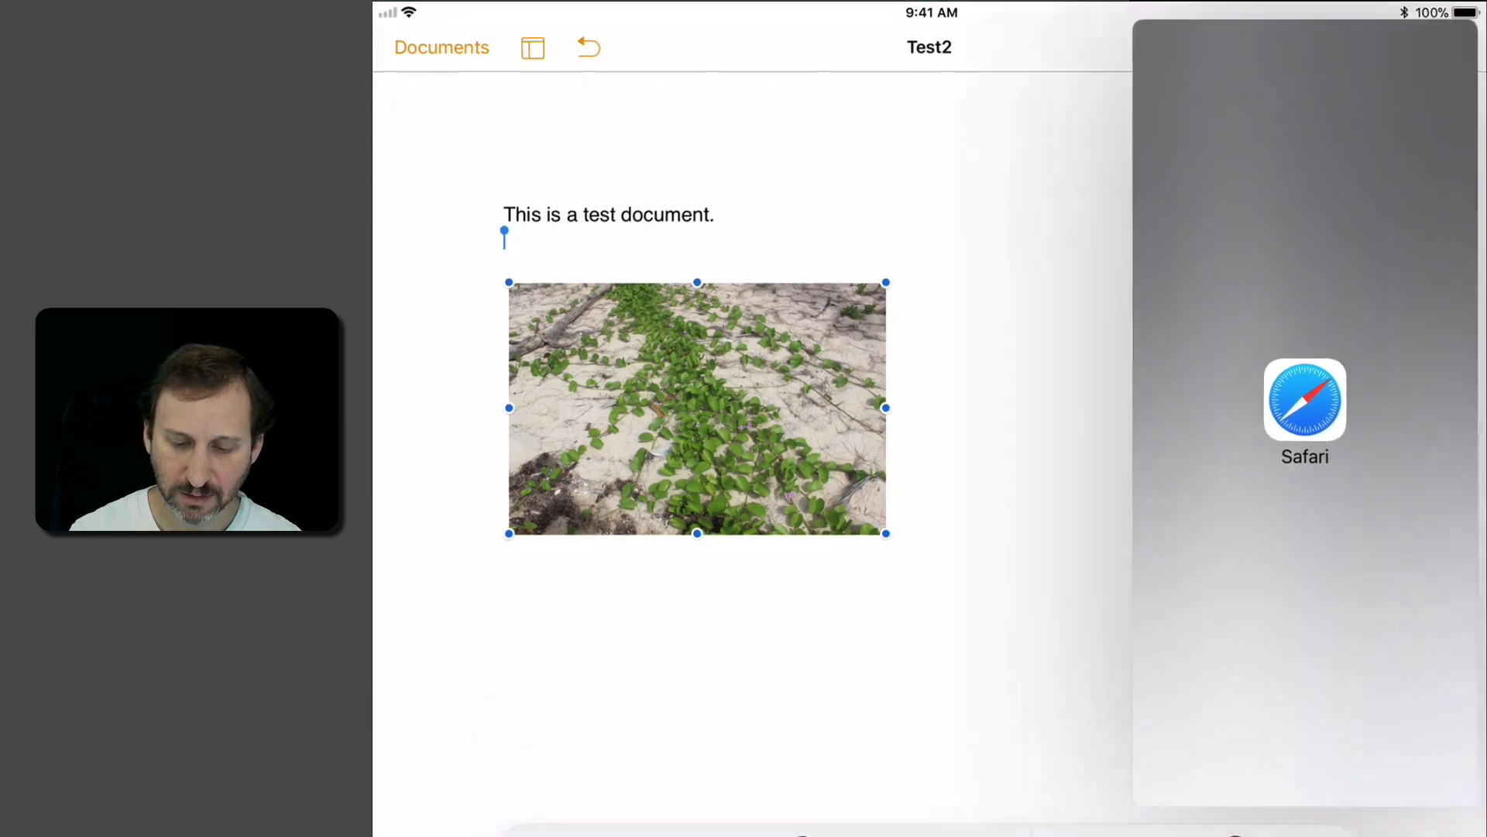
# Drag the Wikimedia Paris panorama from Safari Slide Over into Test2, then bring Photos beside Files.
pyautogui.click(1305, 400)
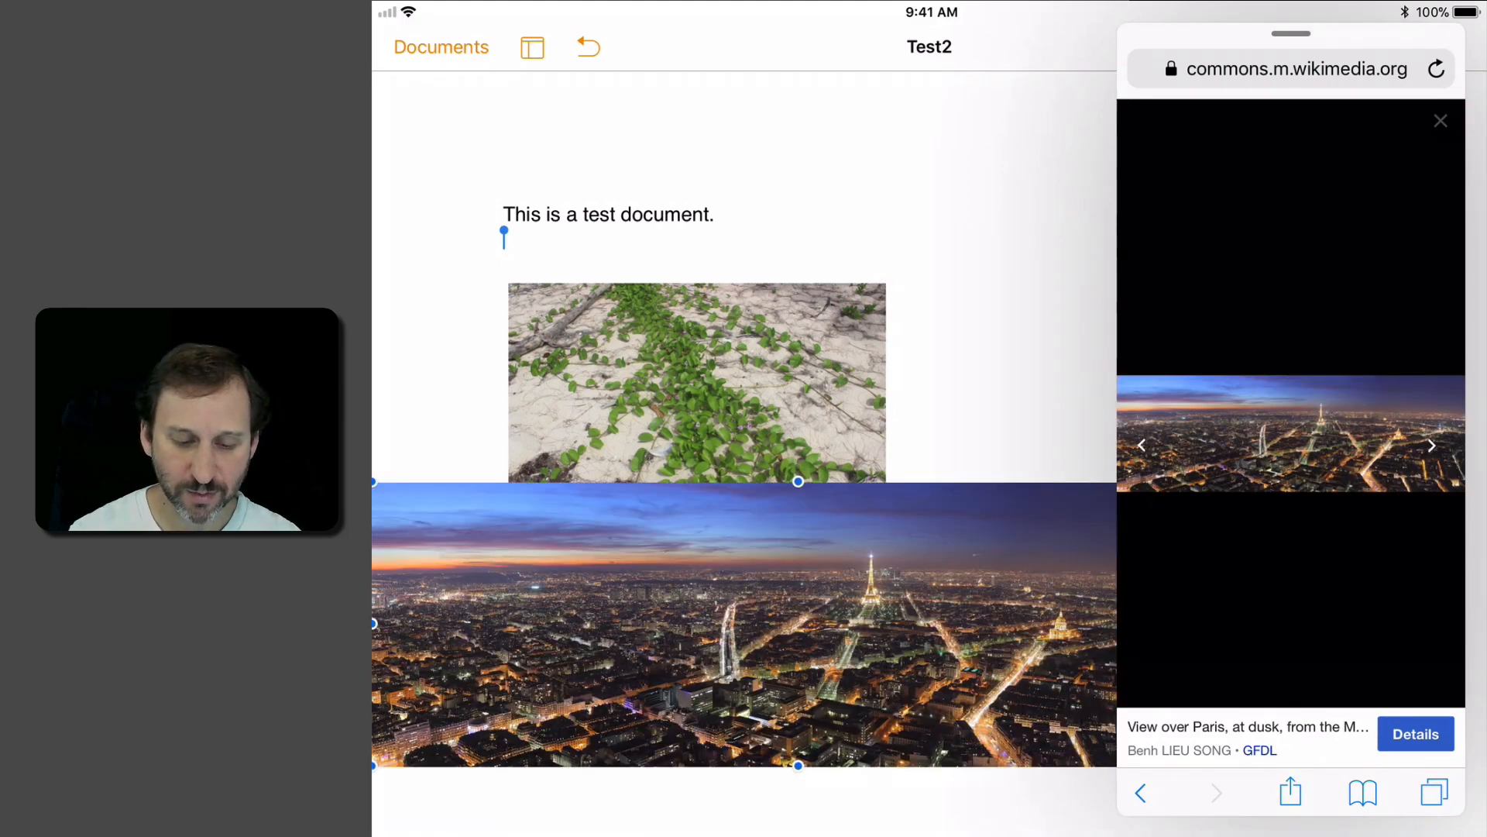
pyautogui.click(440, 46)
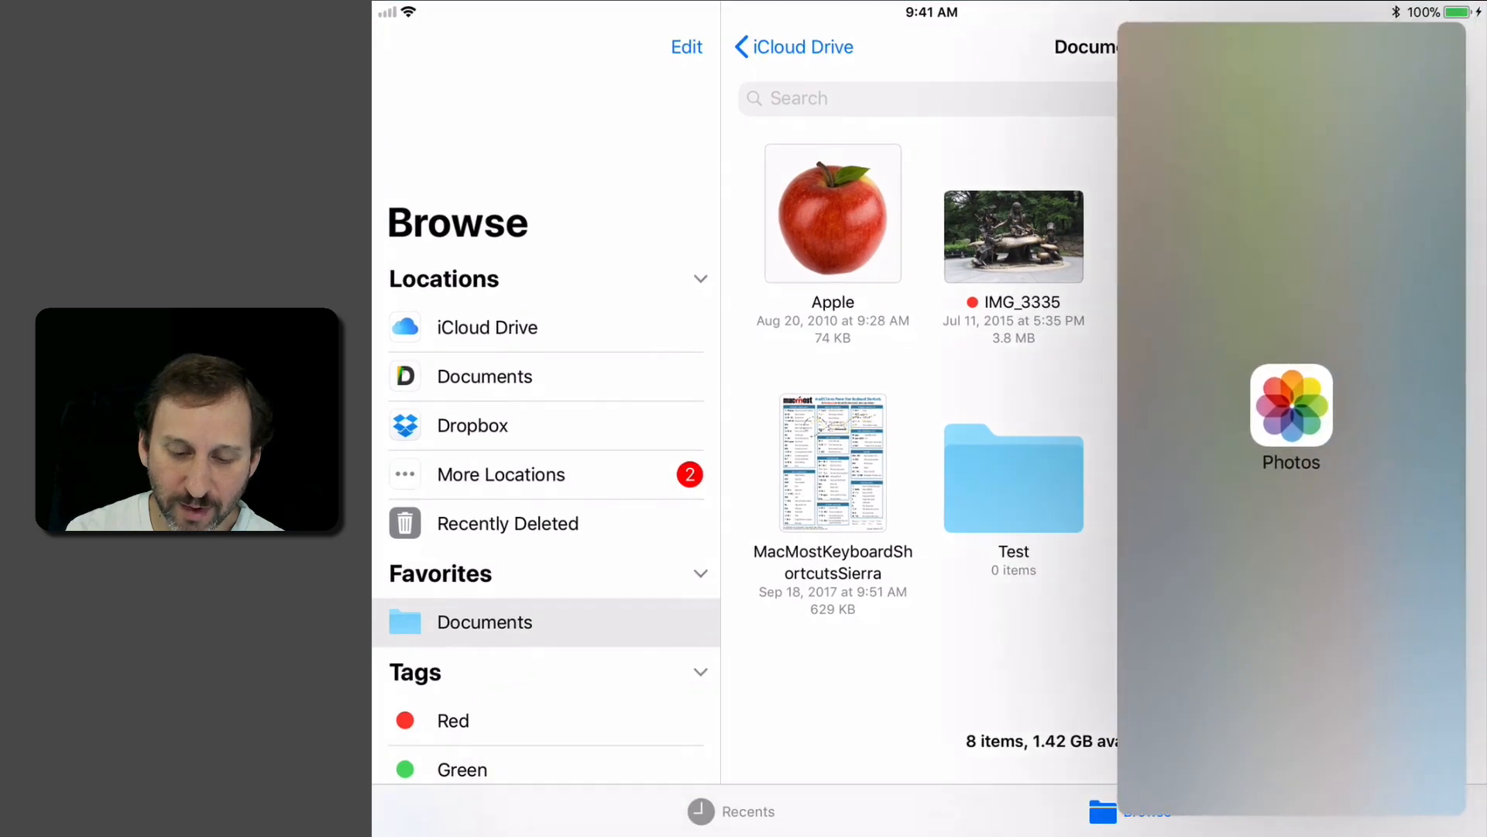
pyautogui.click(1290, 407)
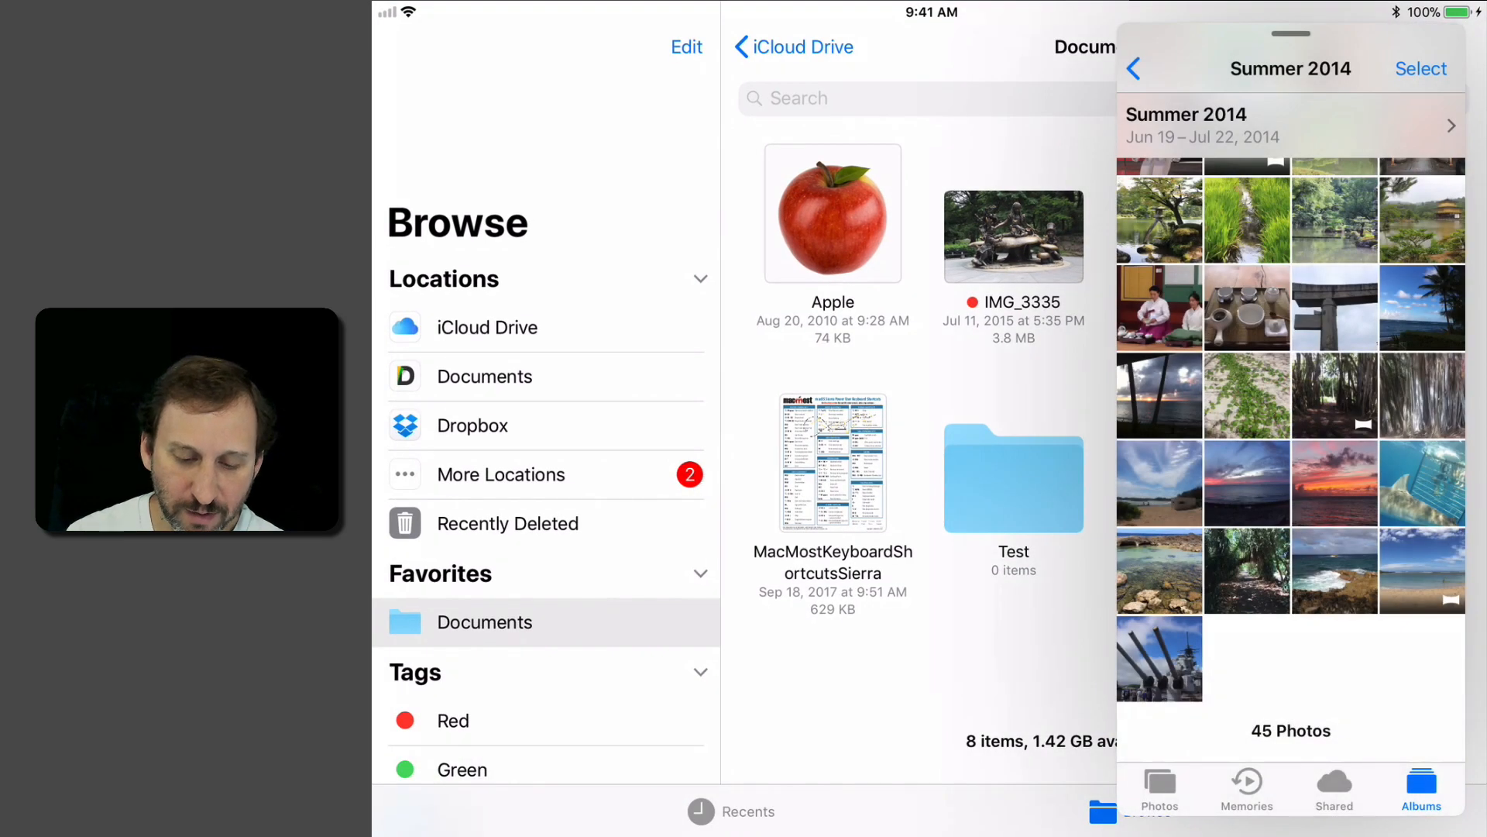